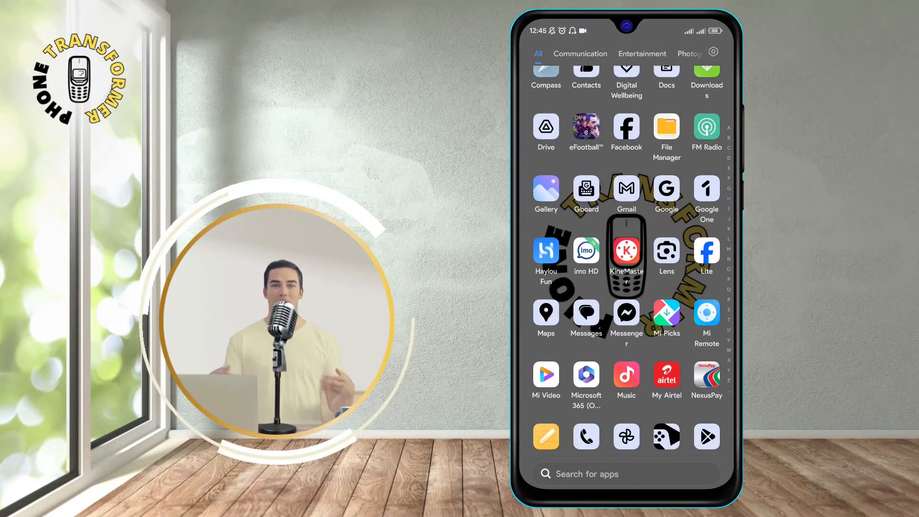
Launch KineMaster from the scrolled app drawer.
scroll("down", 3)
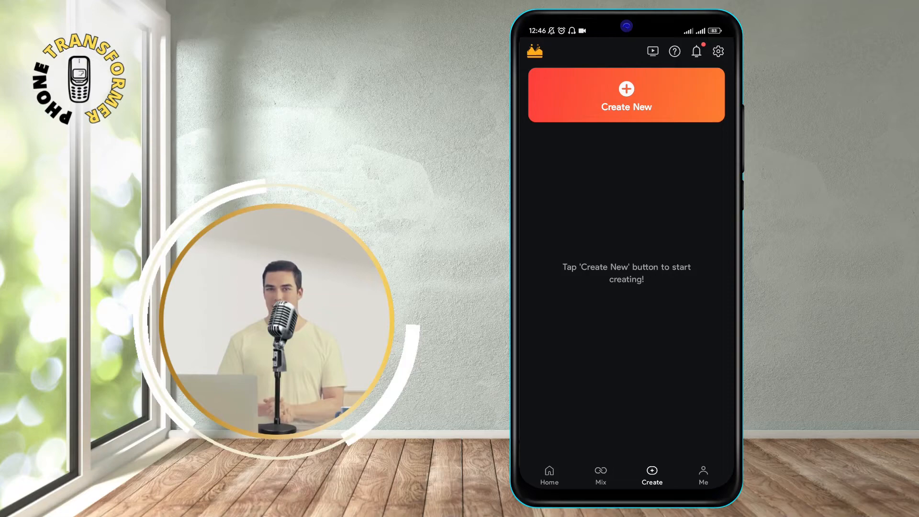
Create a new project and enter the Media Browser via Import.
left_click(626, 95)
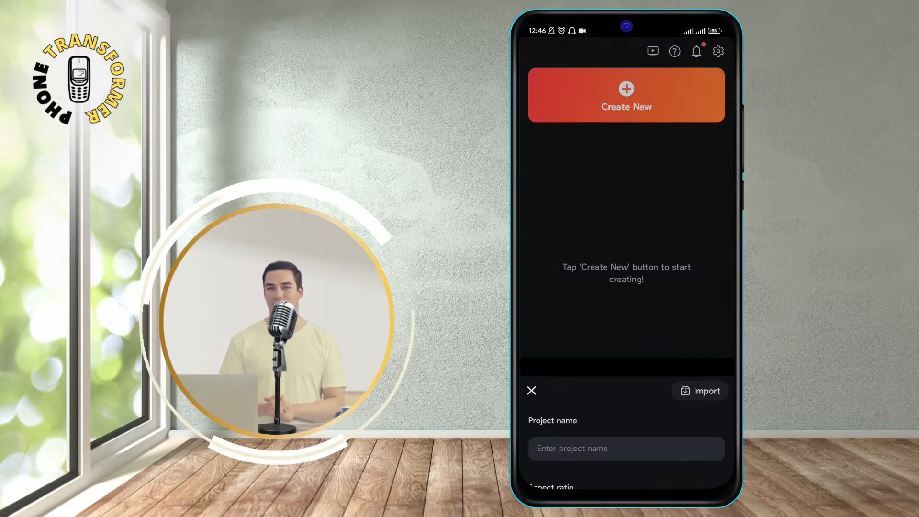
left_click(699, 390)
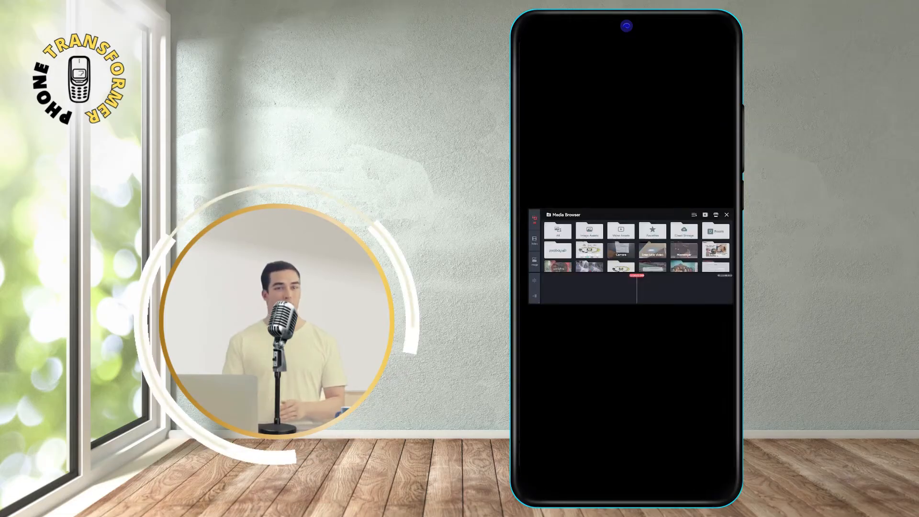
Add the beach clip from the SnapTube Video folder, accepting the quality warning, and return to the timeline.
scroll("down", 3)
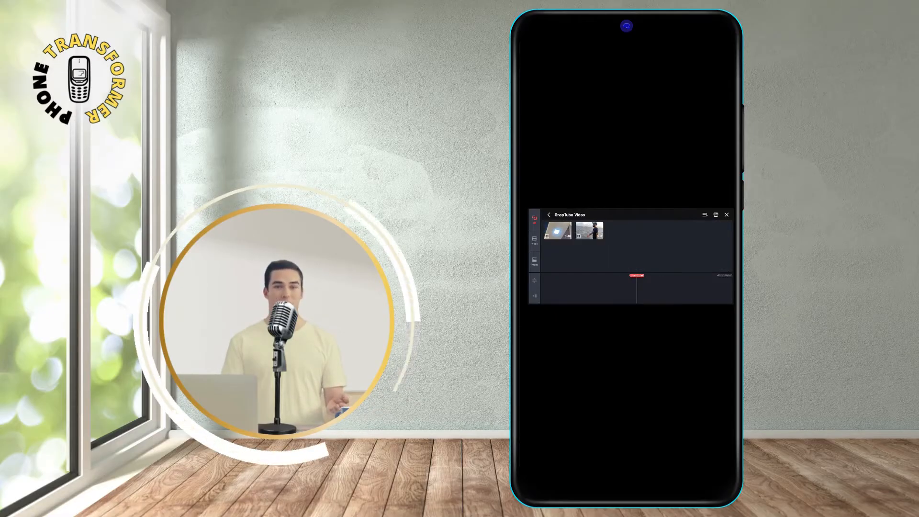
left_click(590, 230)
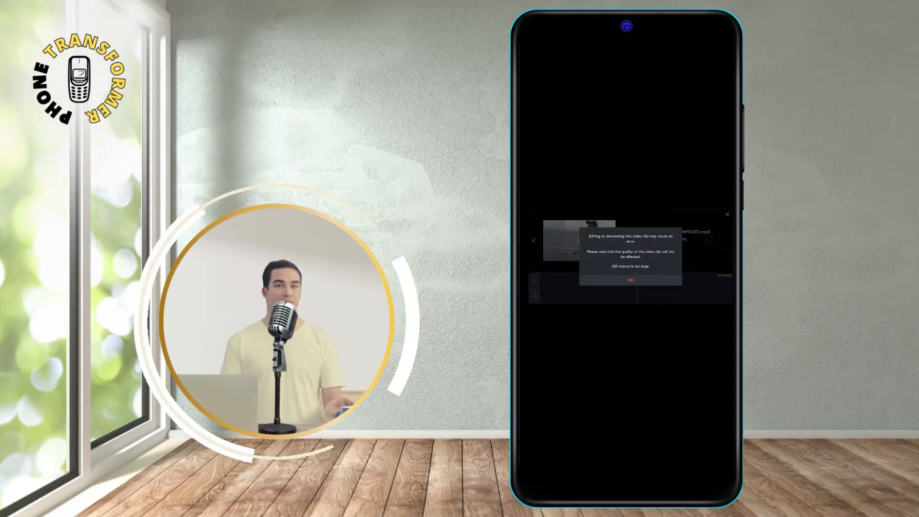
left_click(630, 280)
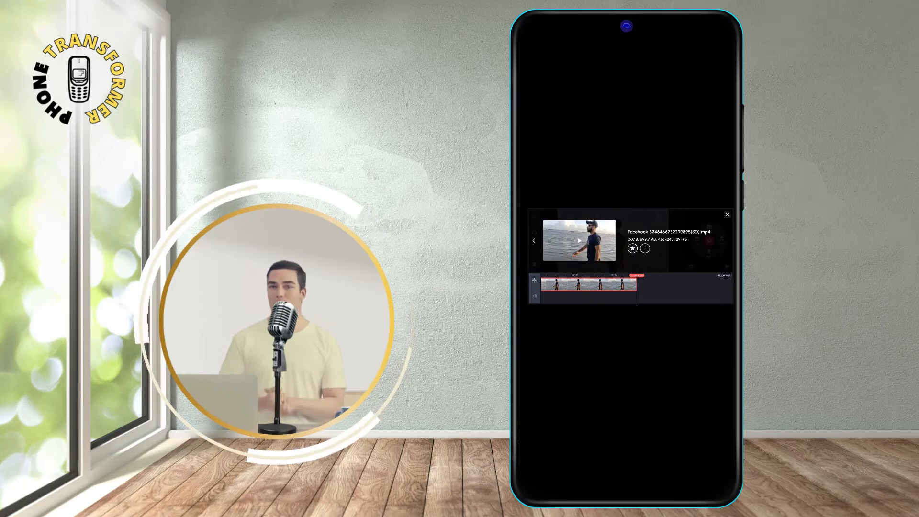
left_click(726, 214)
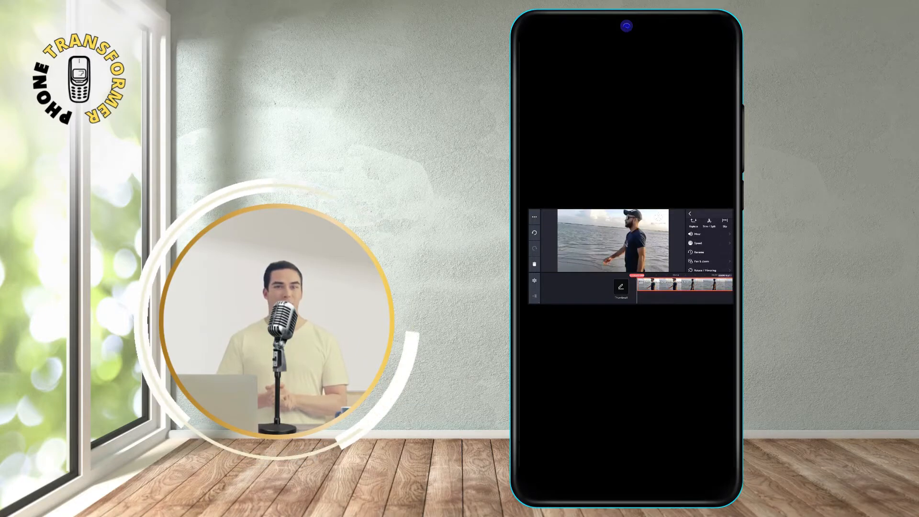
Apply Reverse to the selected beach clip so it plays backwards.
left_click(699, 242)
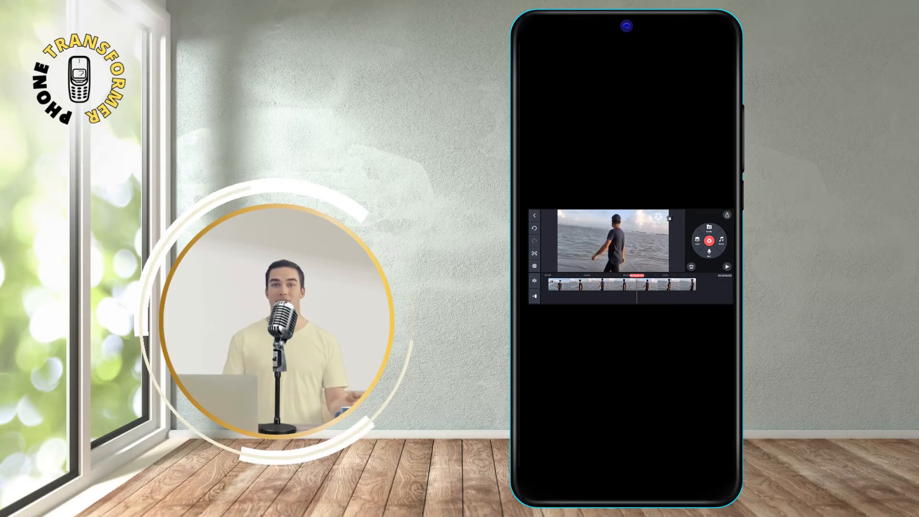
Bring up the Save and Share export settings for the reversed project.
left_click(621, 285)
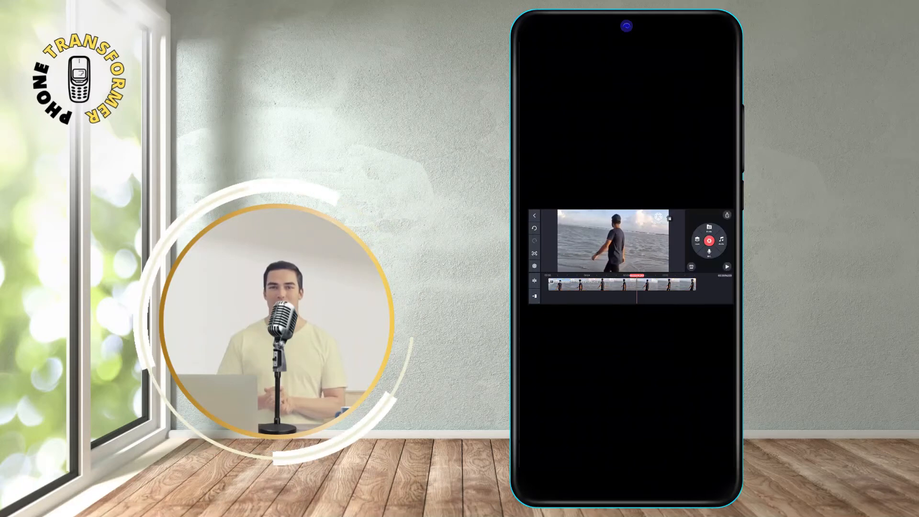
left_click(726, 215)
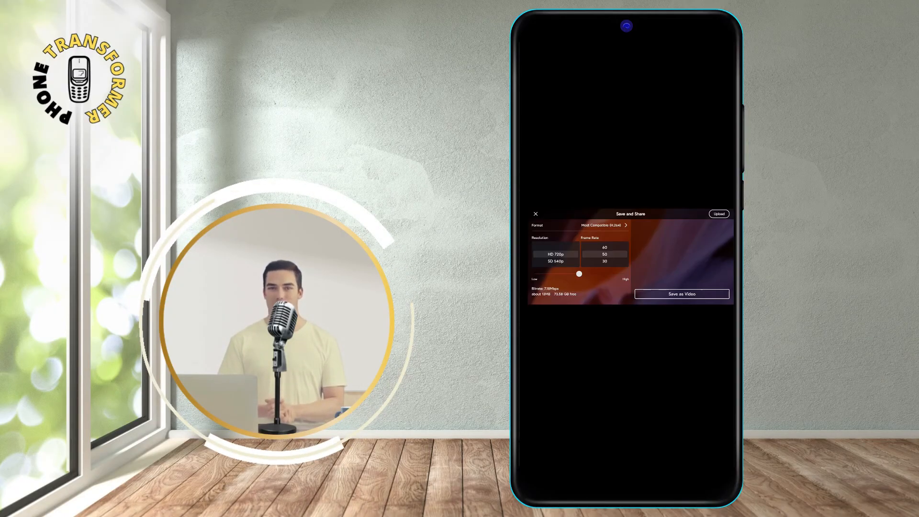
left_click(535, 213)
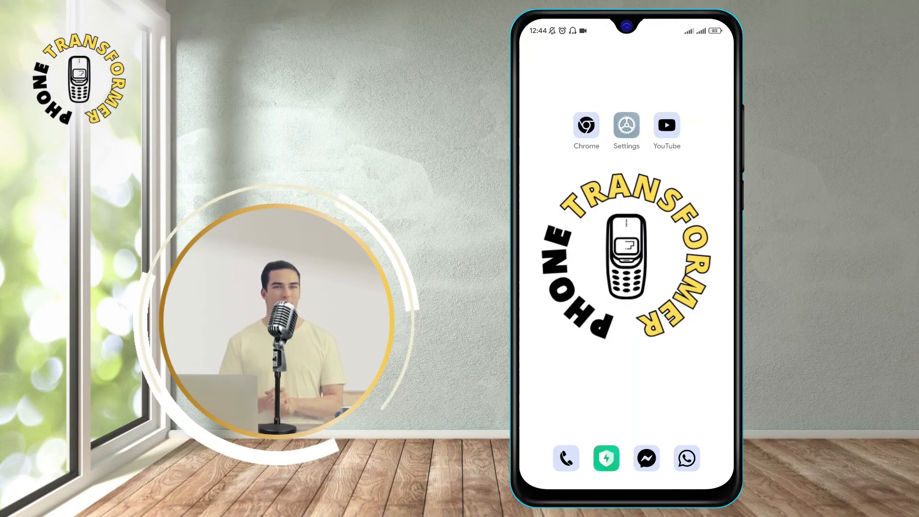